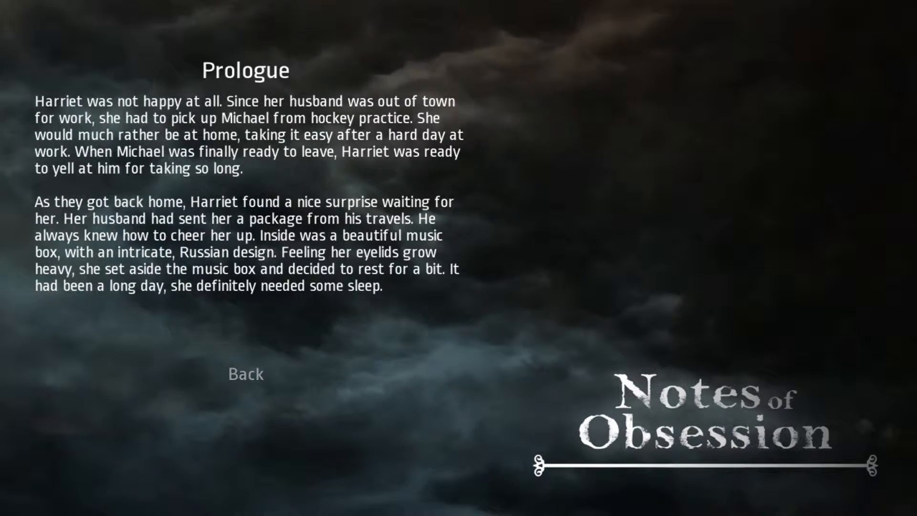
- Dismiss the Harriet and music box prologue and enter the dim hallway
click(245, 375)
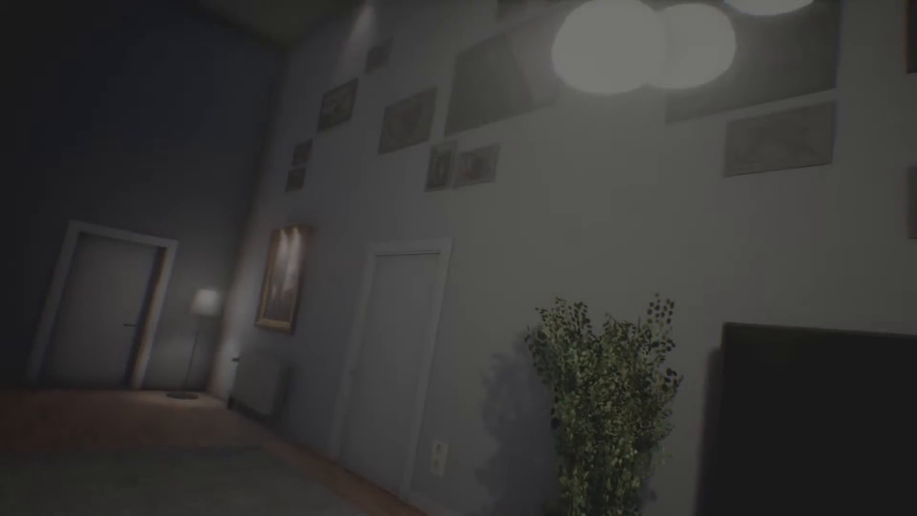
mouse_move(458, 257)
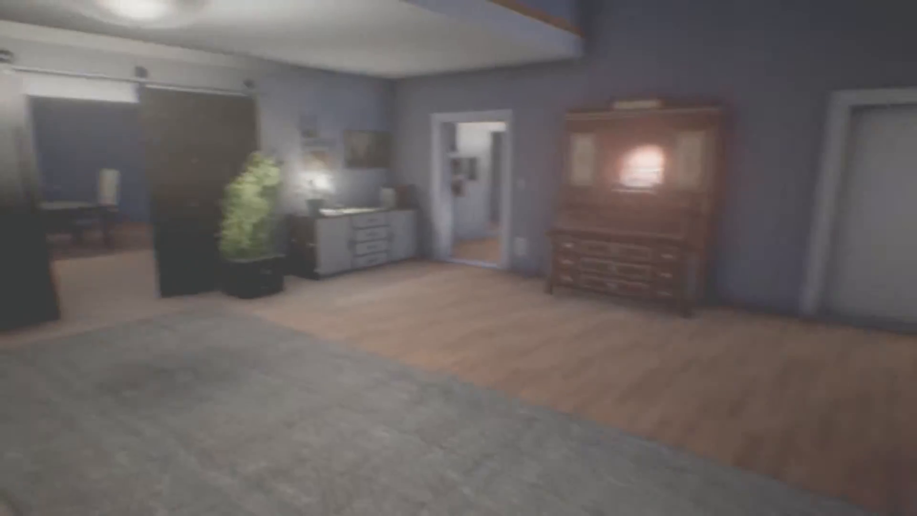
mouse_move(458, 258)
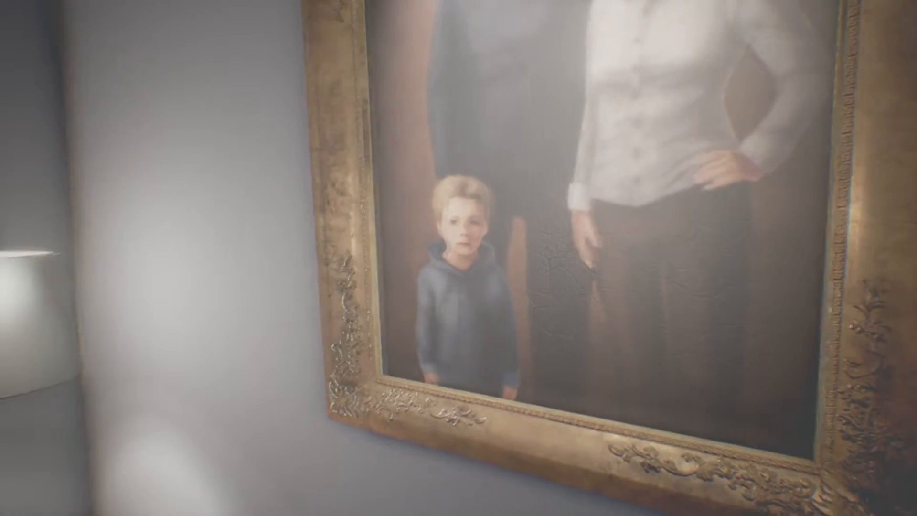
mouse_move(459, 257)
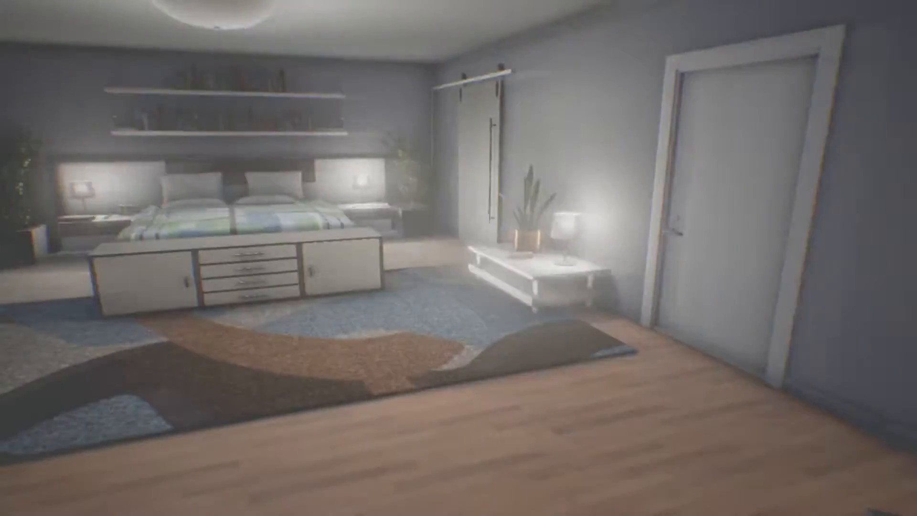
mouse_move(458, 258)
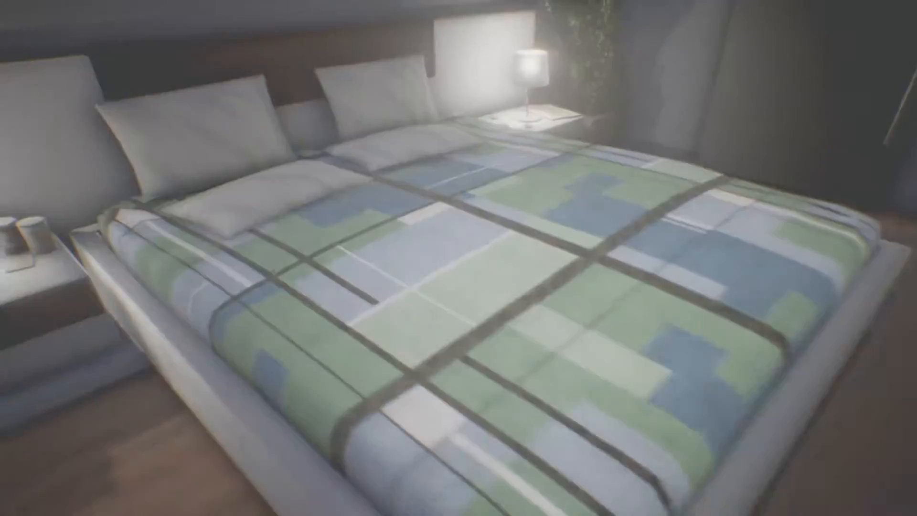
mouse_move(458, 258)
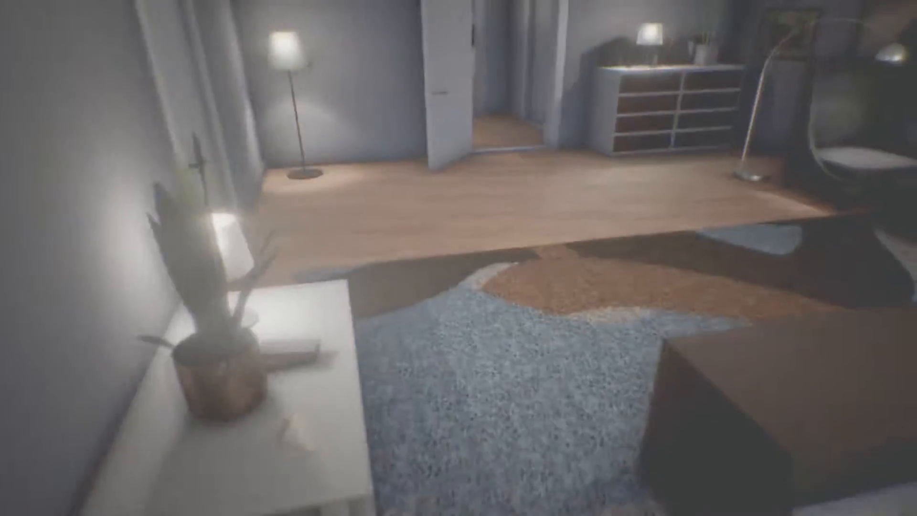
mouse_move(459, 258)
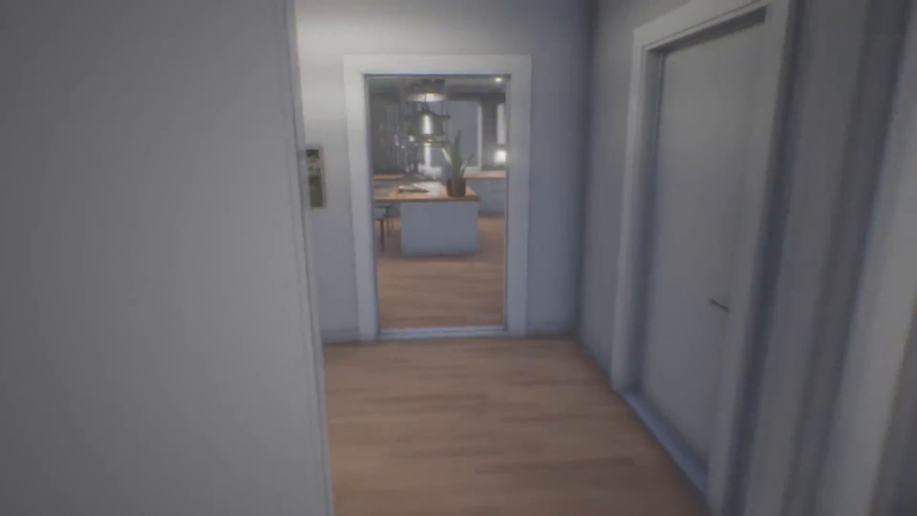
- Walk forward into the kitchen with its island table and refrigerator
key(w)
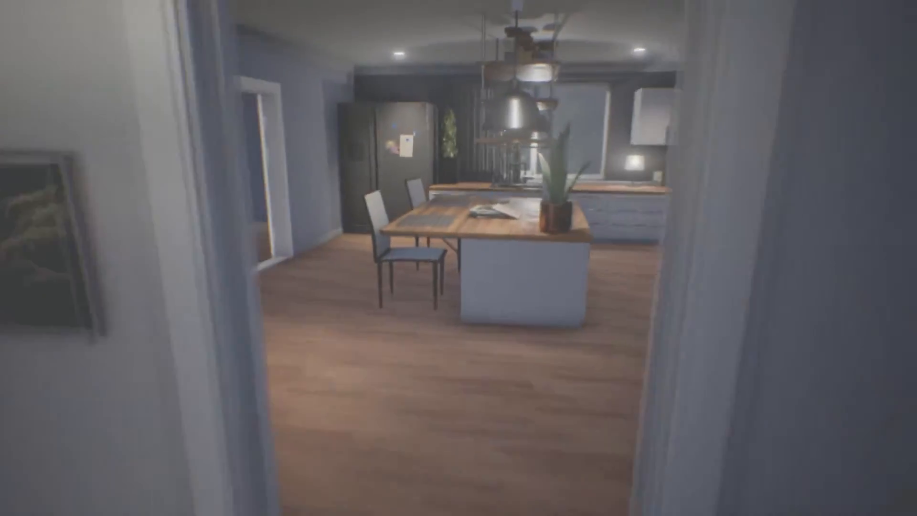
mouse_move(458, 258)
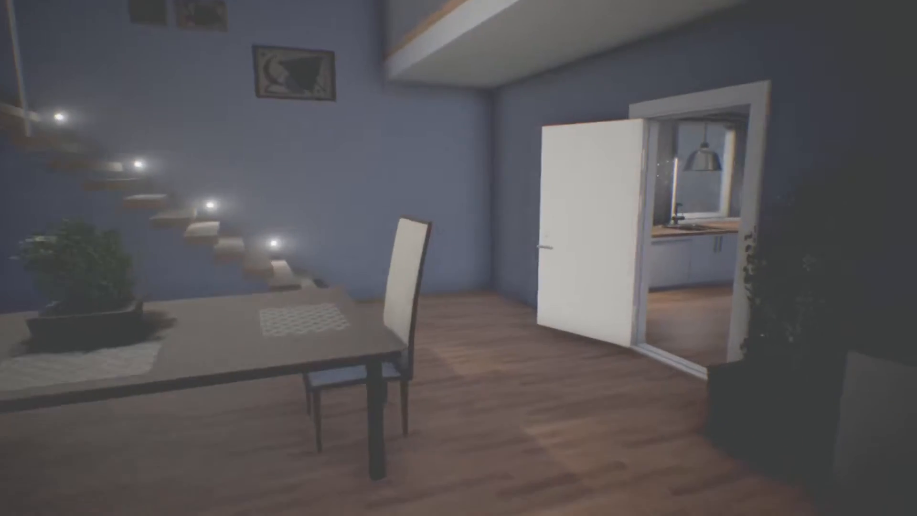
mouse_move(458, 257)
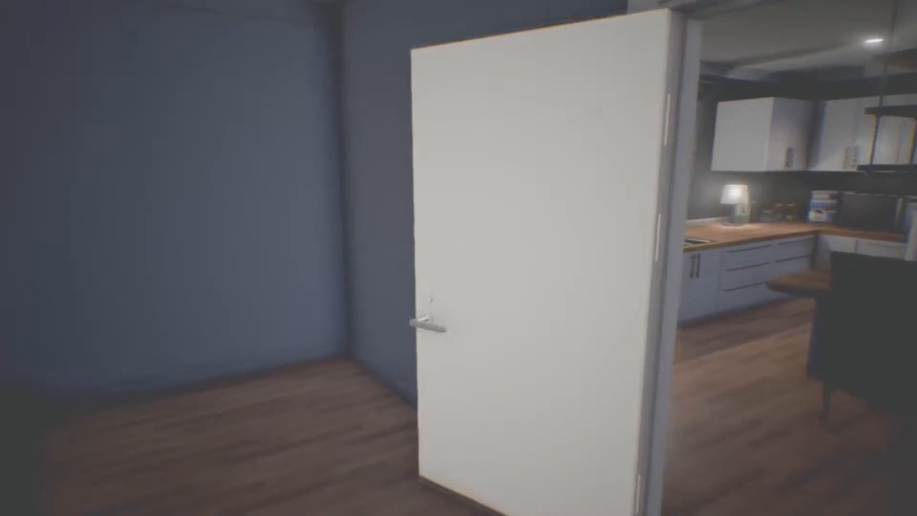
mouse_move(458, 258)
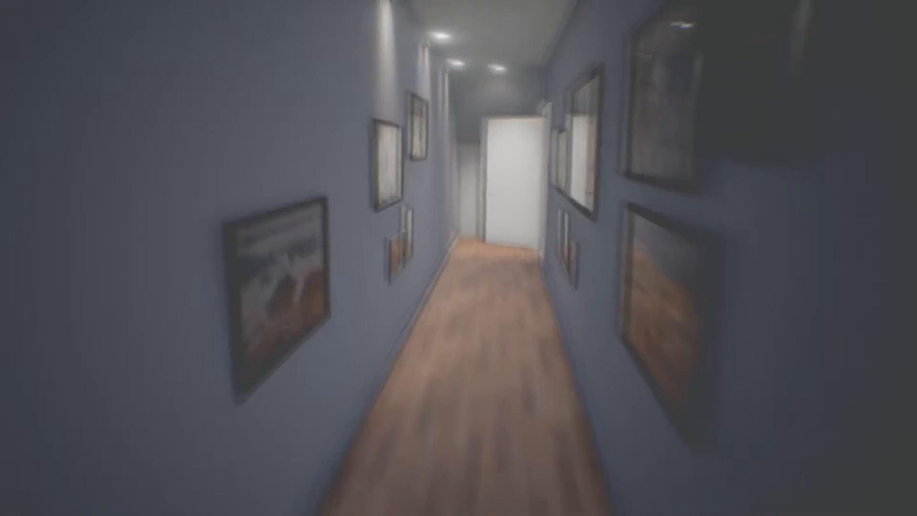
- Walk down the painting-lined corridor toward the bedroom nightstand
key(w)
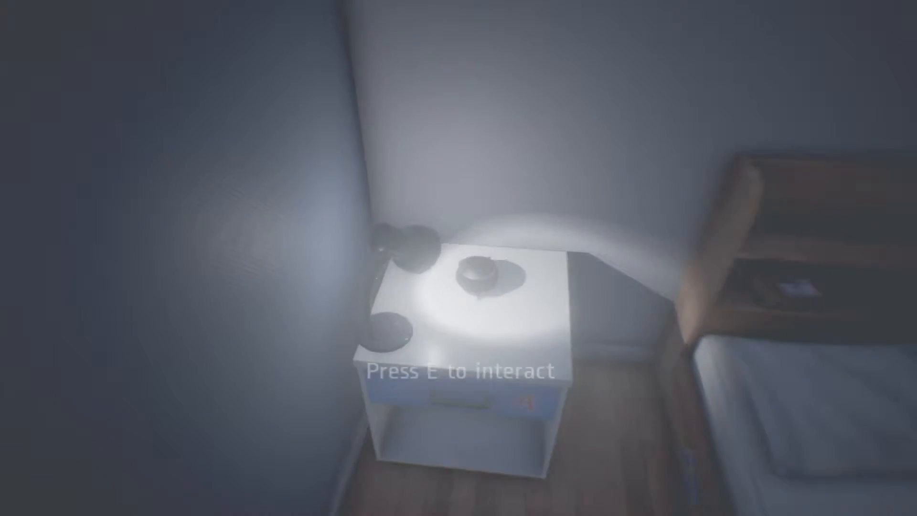
key(e)
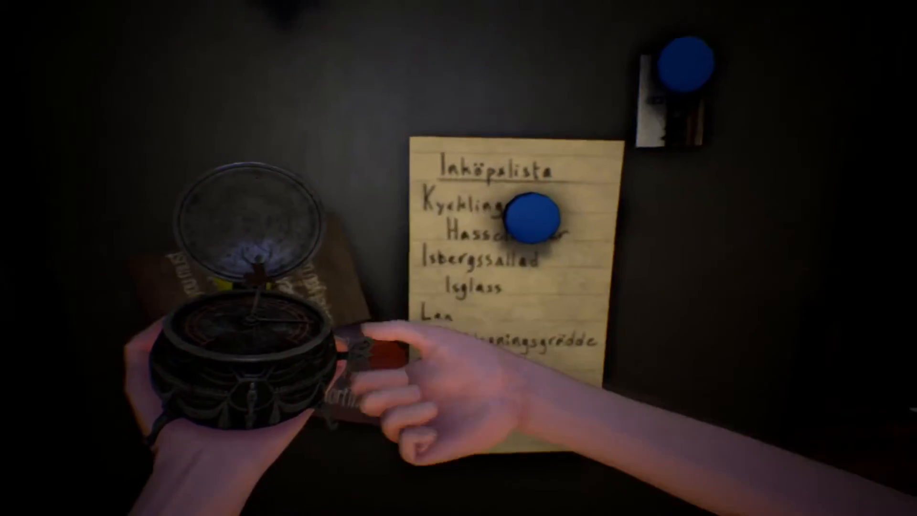
mouse_move(458, 258)
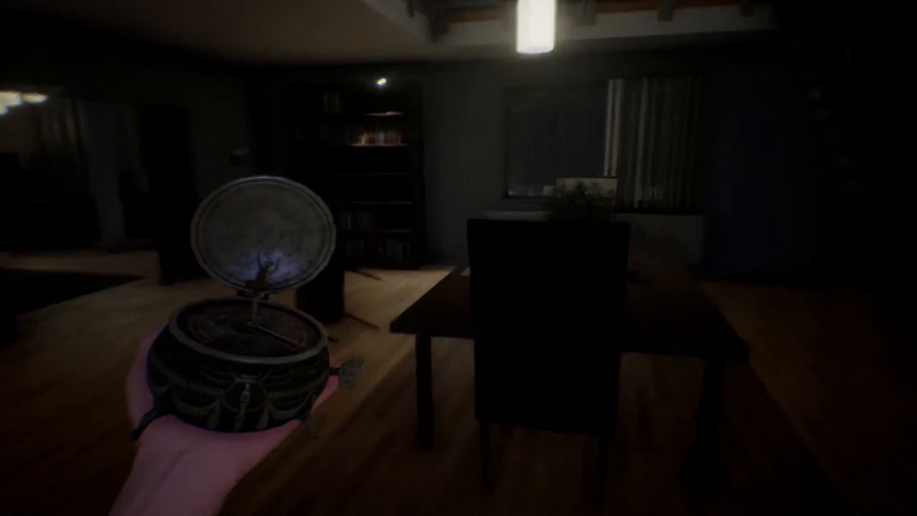
mouse_move(459, 258)
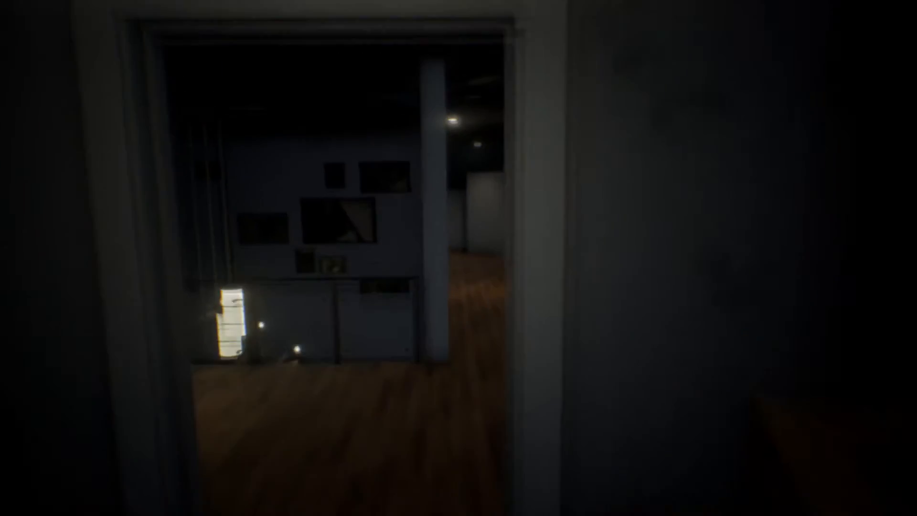
mouse_move(458, 258)
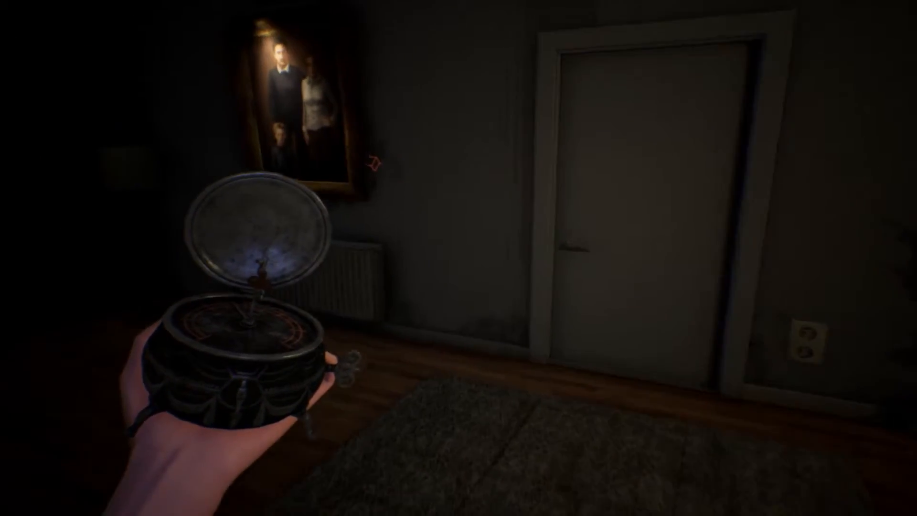
mouse_move(458, 258)
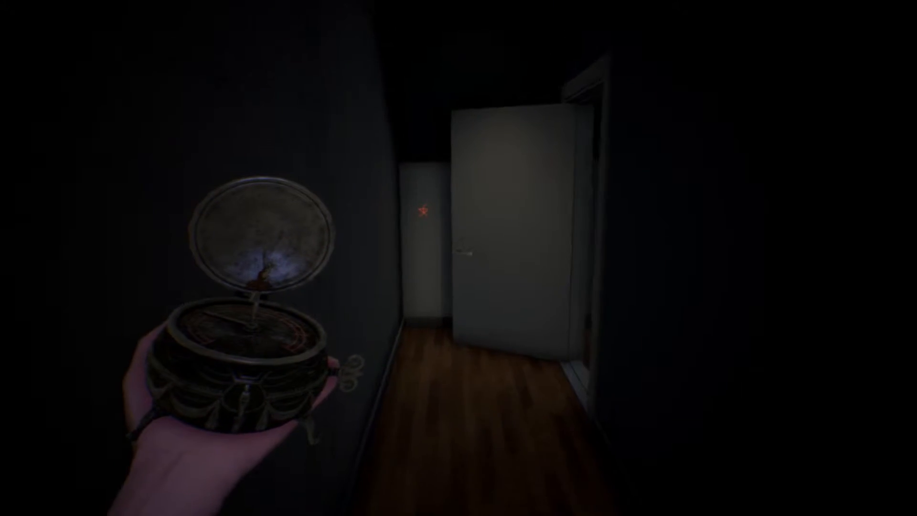
mouse_move(458, 257)
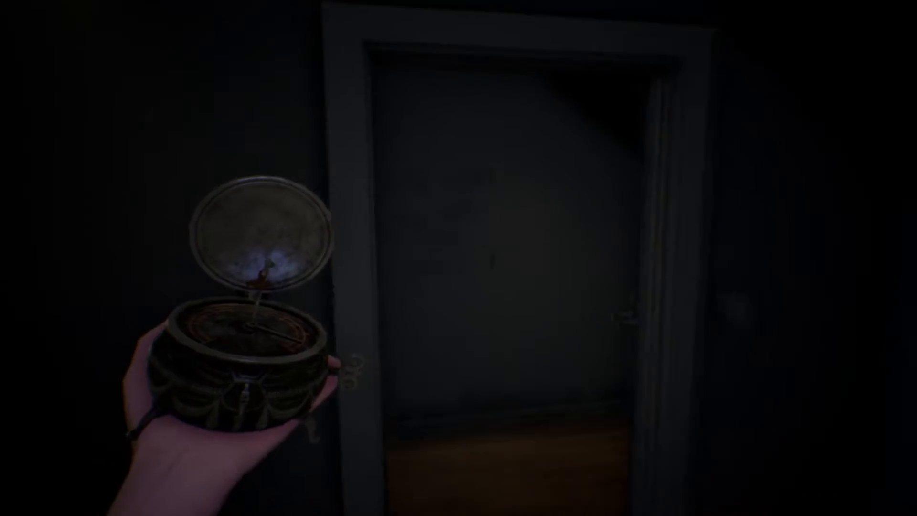
mouse_move(459, 258)
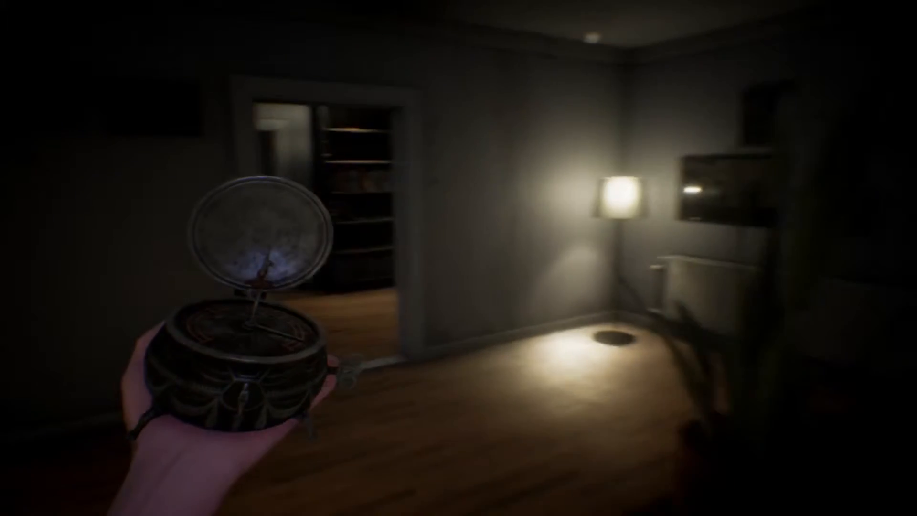
mouse_move(458, 258)
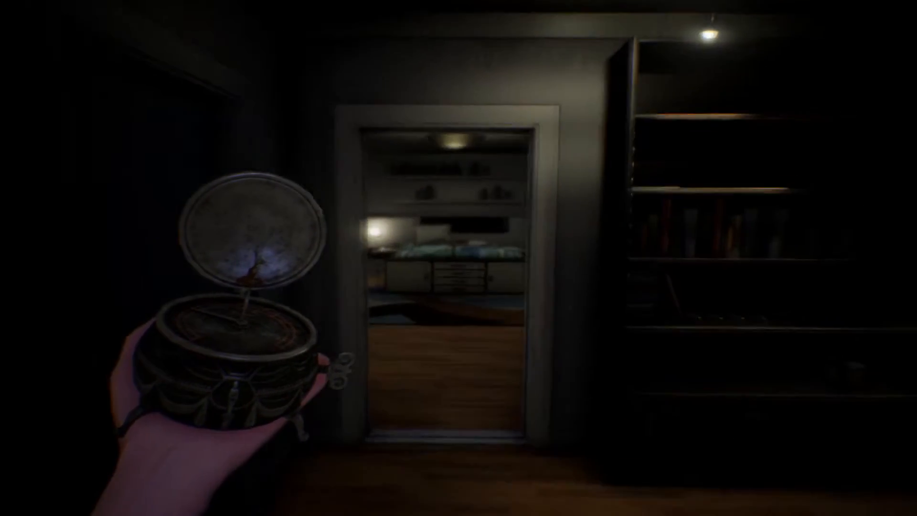
- Walk past the orange-symbol cabinet to the glass-railed landing by the kitchen
key(w)
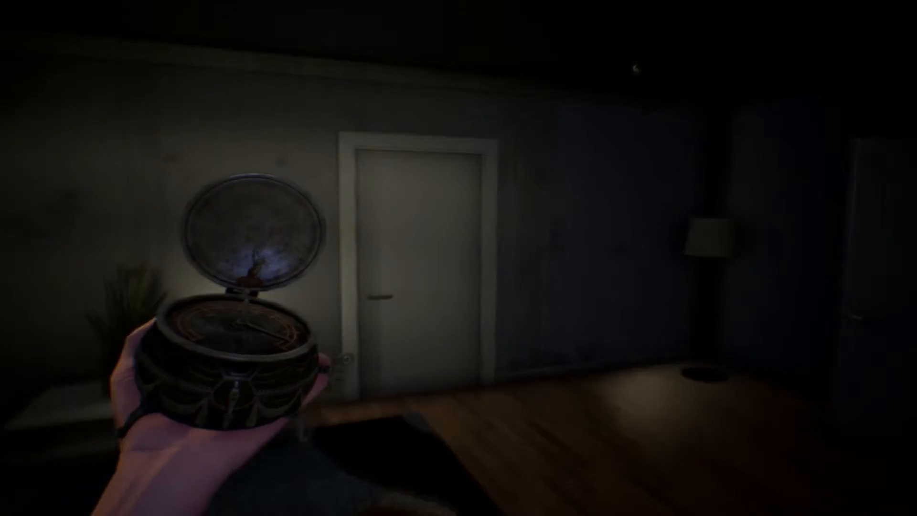
mouse_move(458, 258)
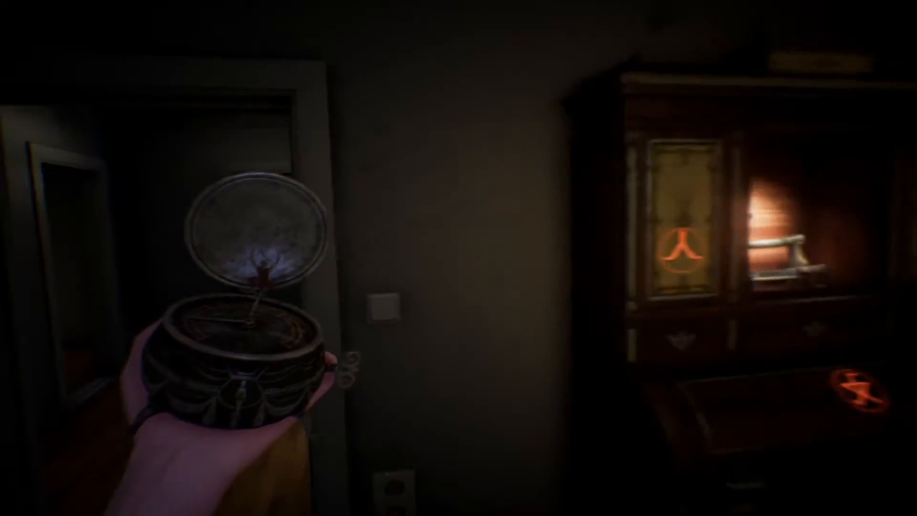
mouse_move(458, 258)
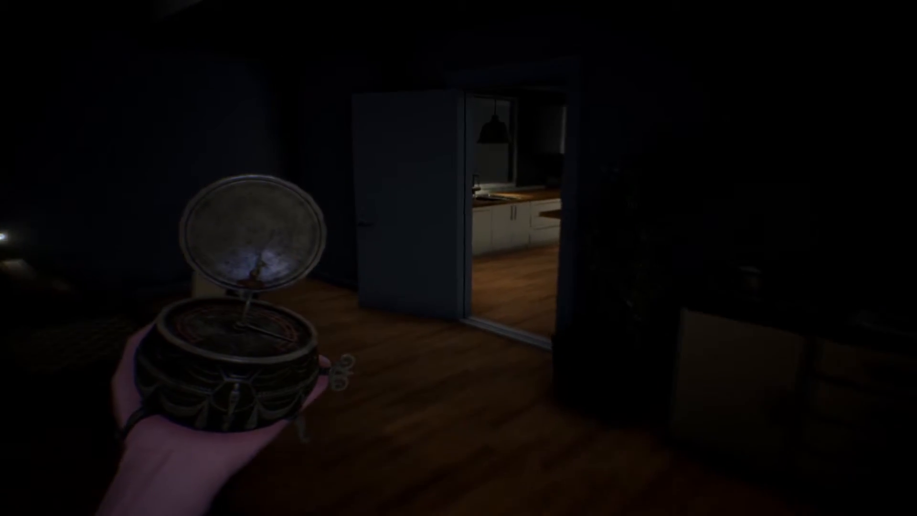
key(w)
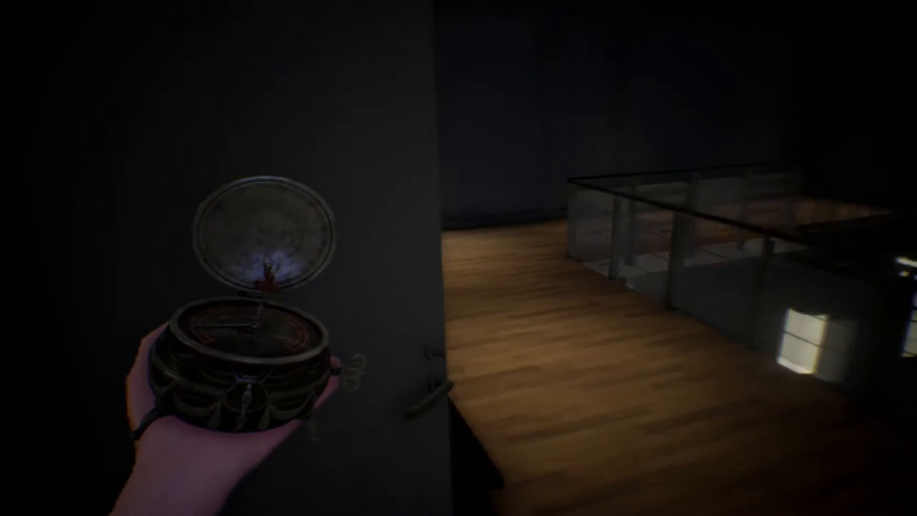
mouse_move(459, 257)
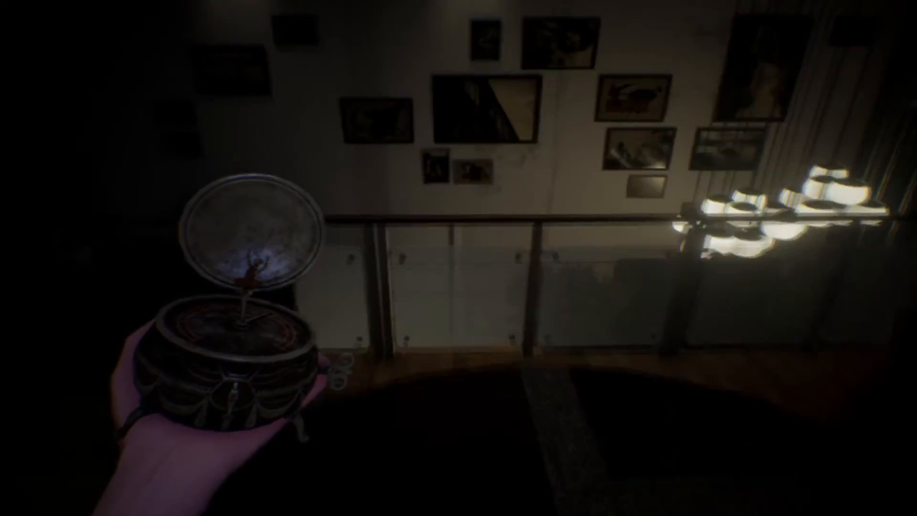
mouse_move(458, 258)
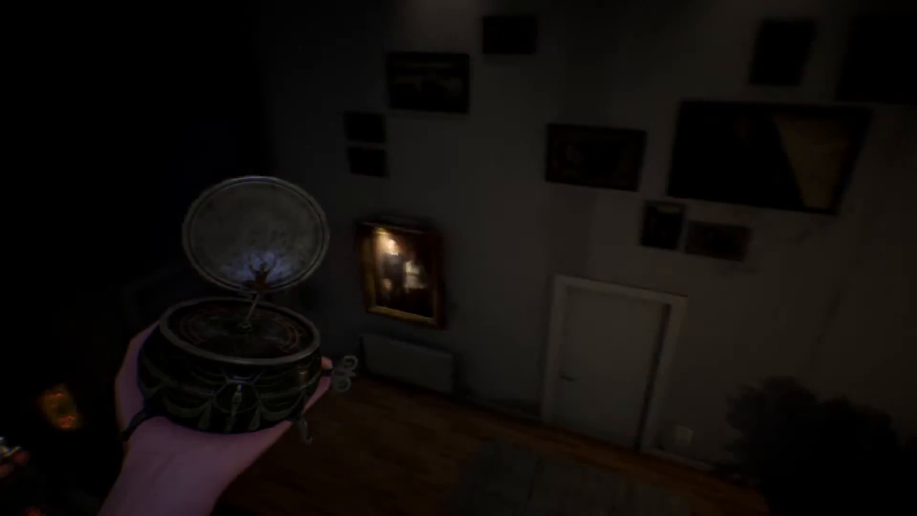
mouse_move(458, 258)
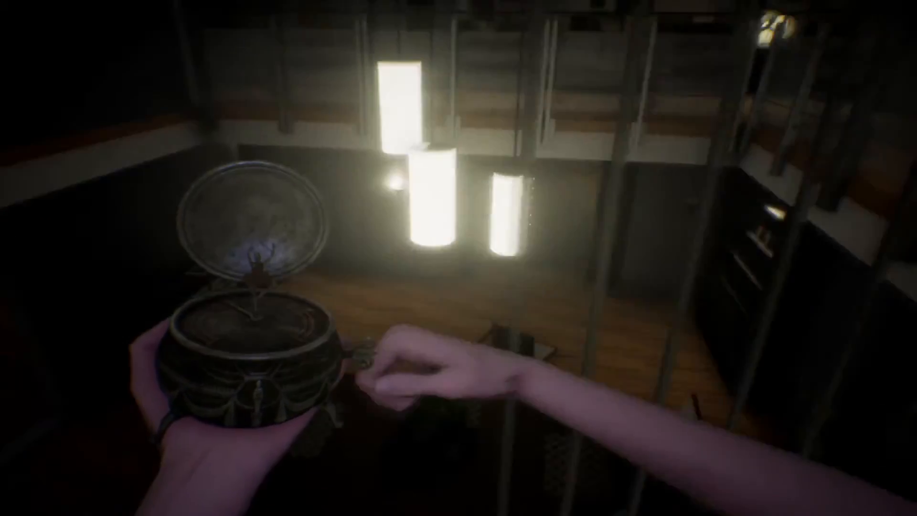
mouse_move(458, 258)
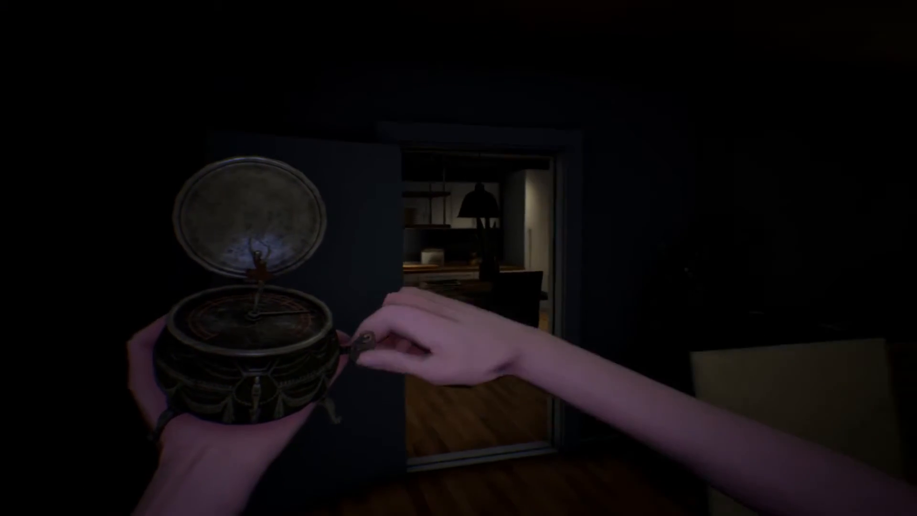
mouse_move(459, 258)
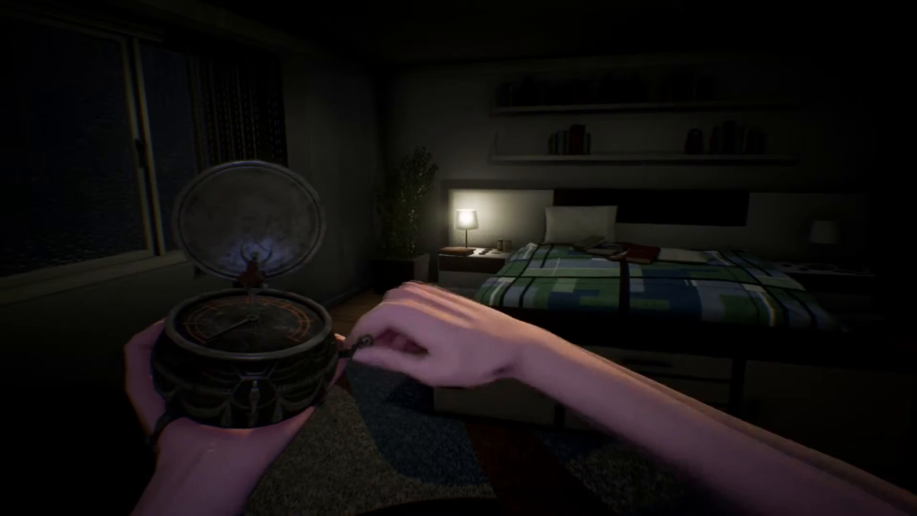
mouse_move(458, 258)
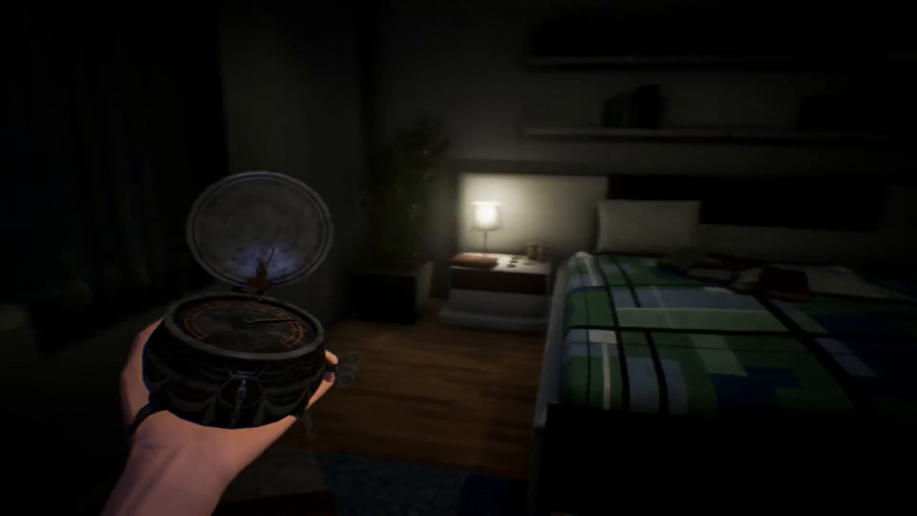
mouse_move(458, 258)
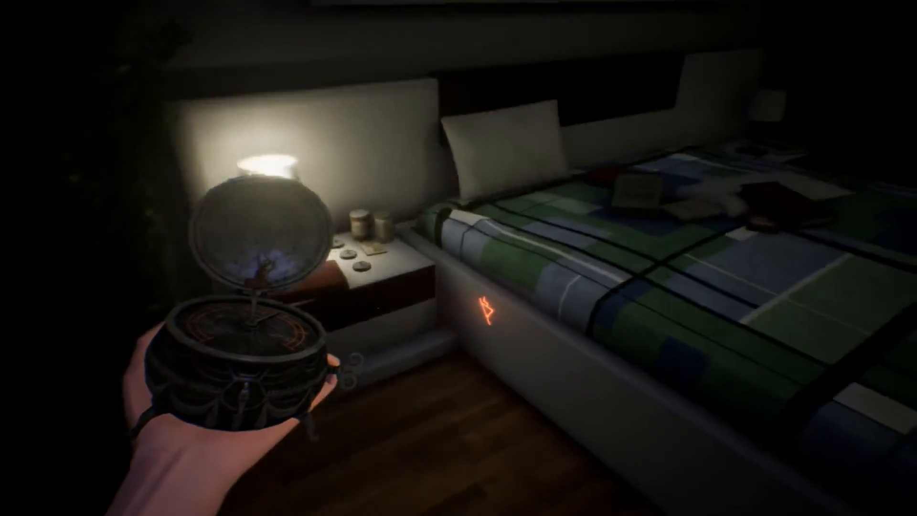
mouse_move(458, 258)
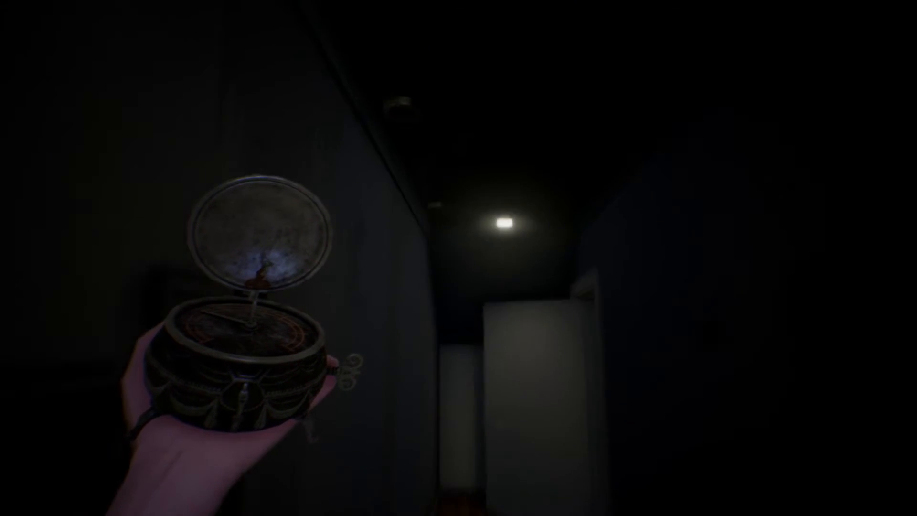
mouse_move(459, 258)
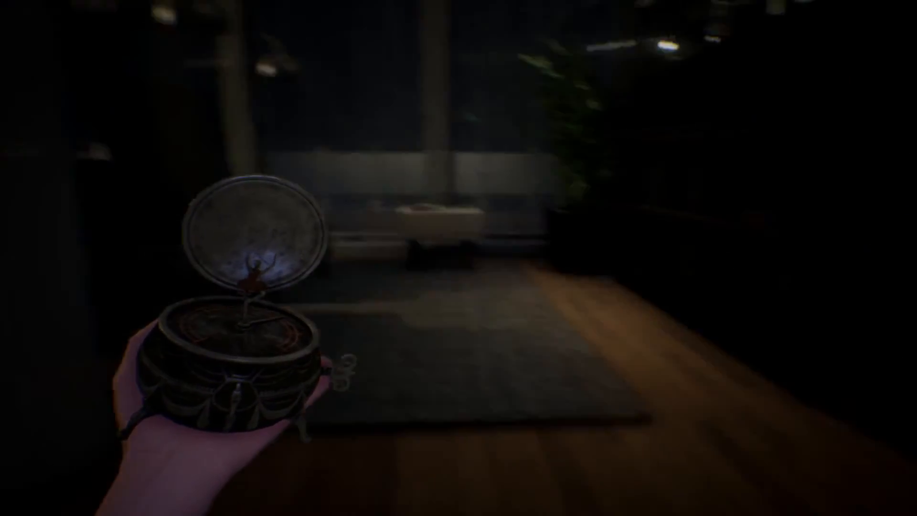
mouse_move(458, 258)
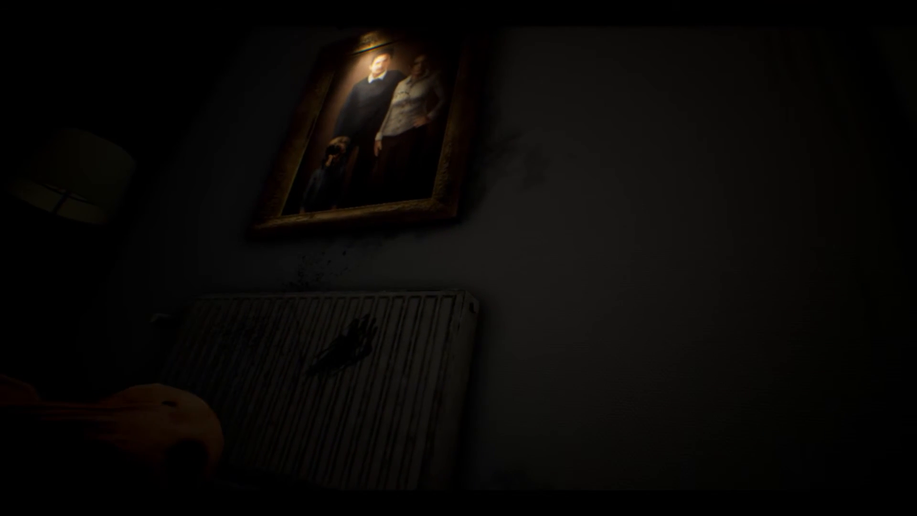
mouse_move(458, 258)
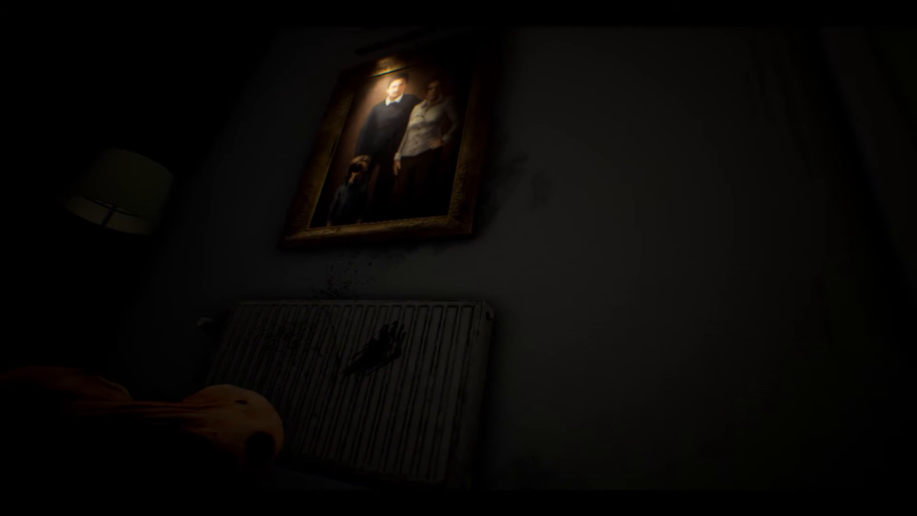
mouse_move(459, 257)
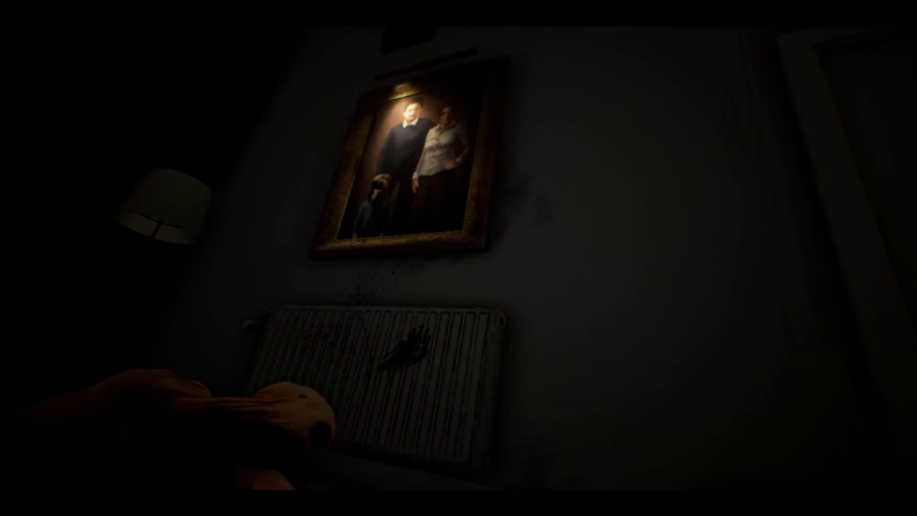